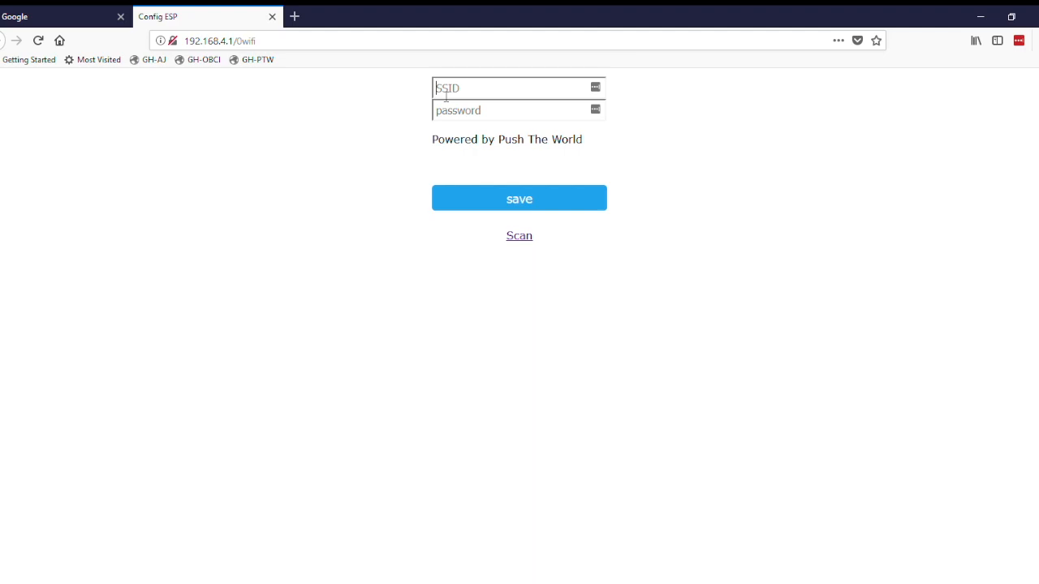
Submit SSID 'my network' and its password on the shield's config page.
text(my)
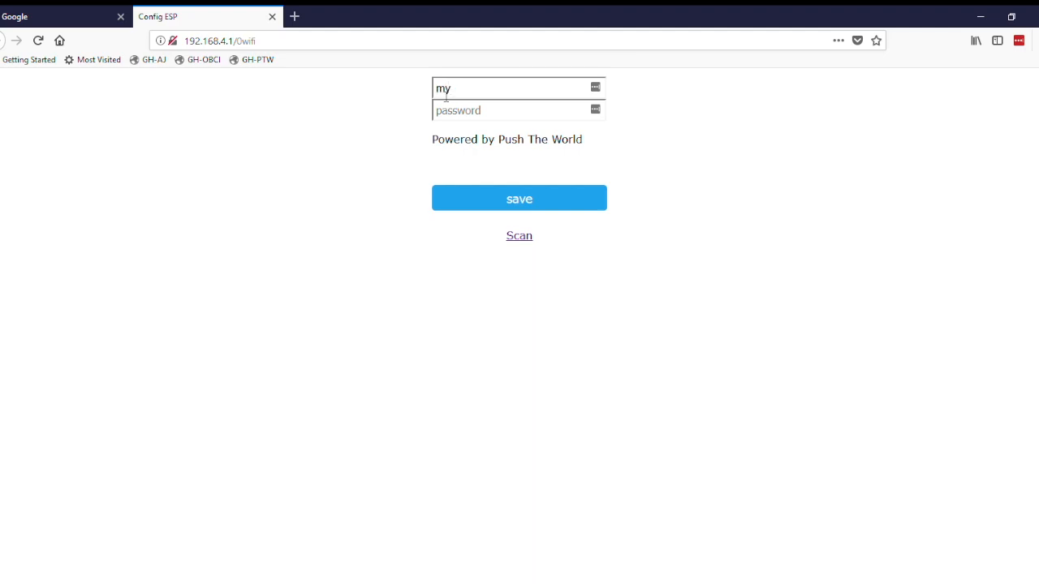
text(network)
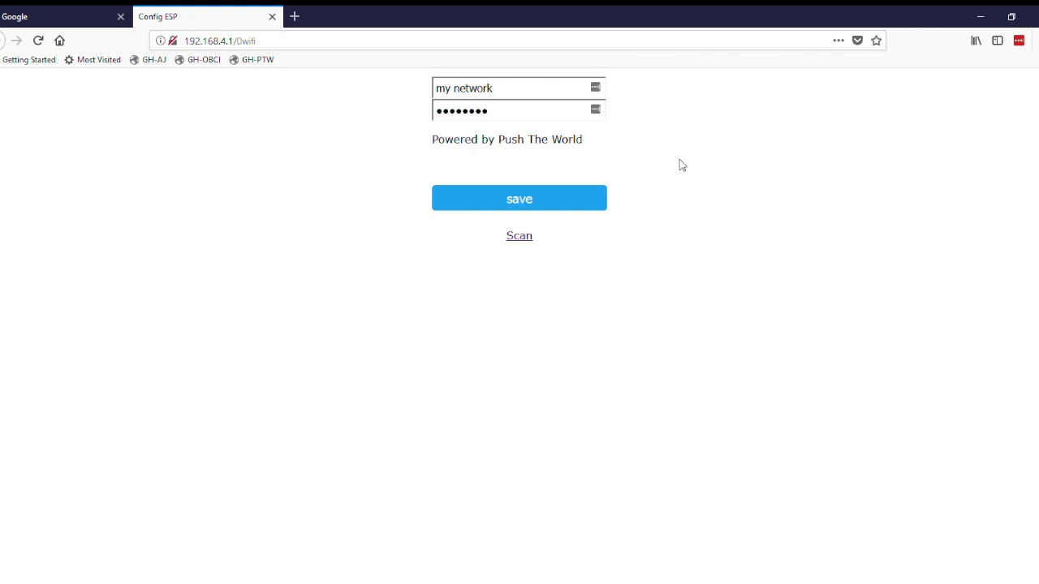
click(520, 198)
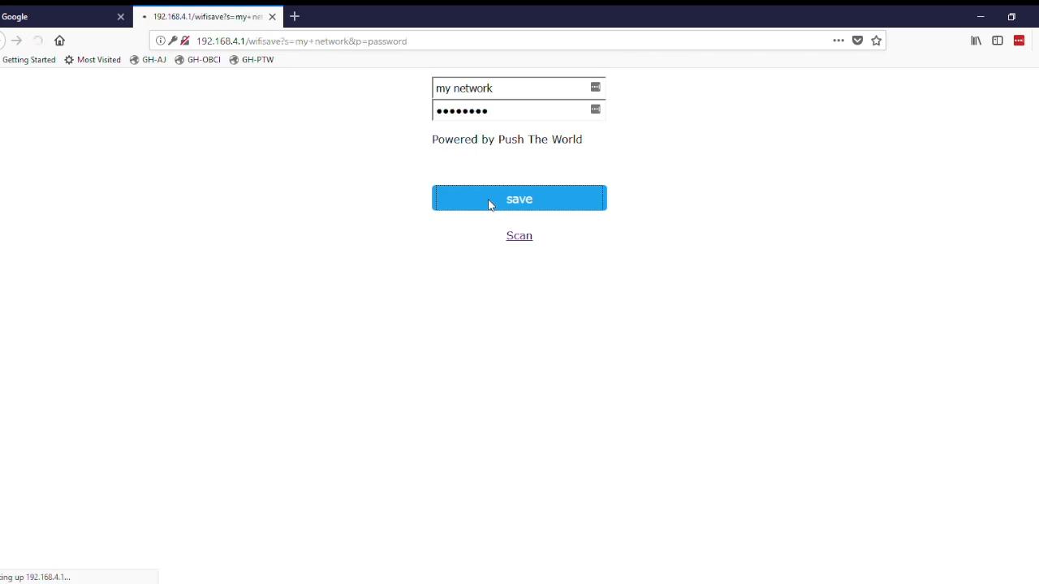
click(519, 198)
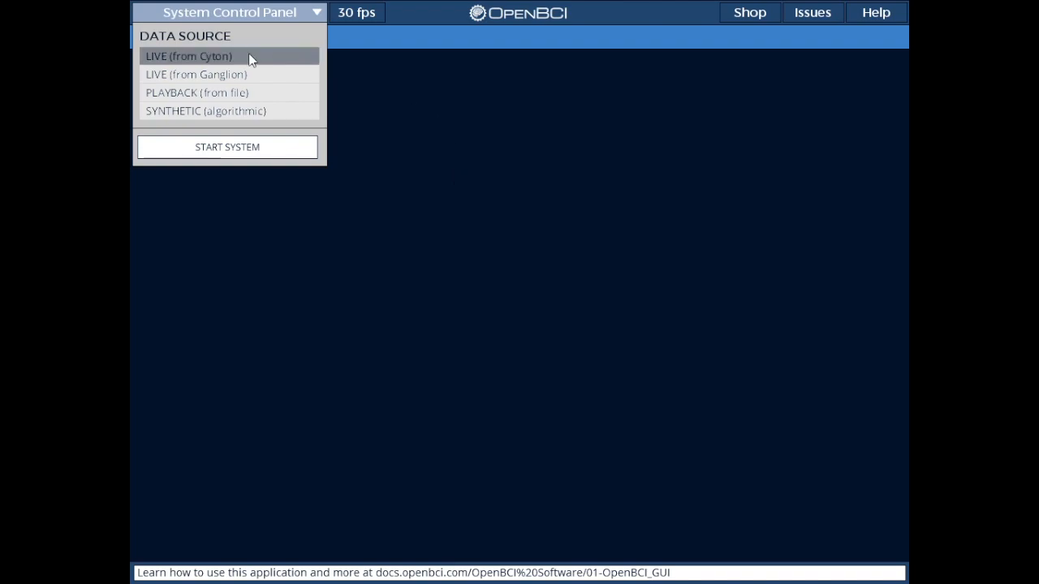
Choose LIVE (from Cyton) with WiFi (from Wifi Shield) as the transfer protocol.
click(189, 55)
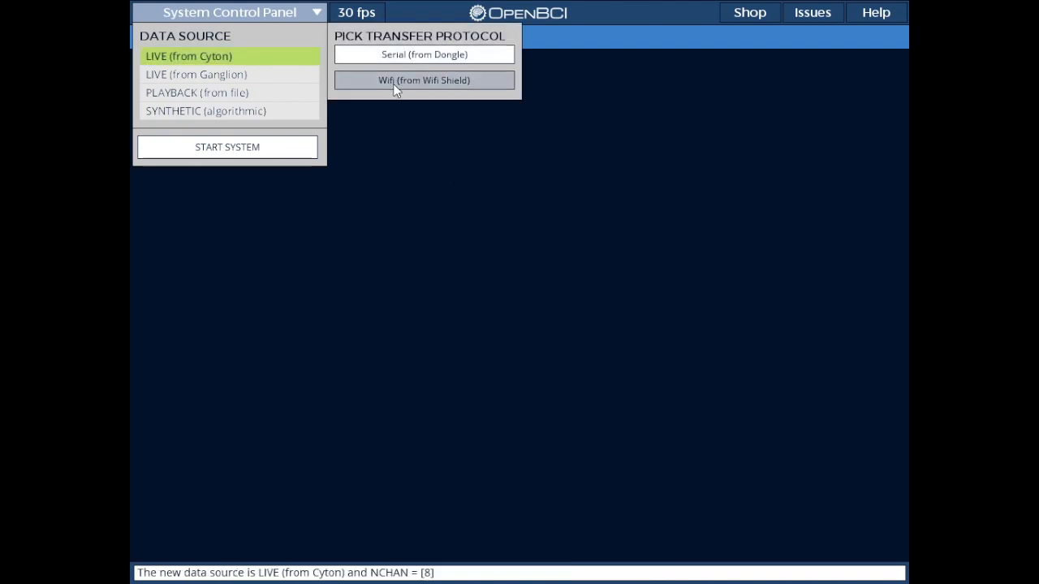
click(423, 79)
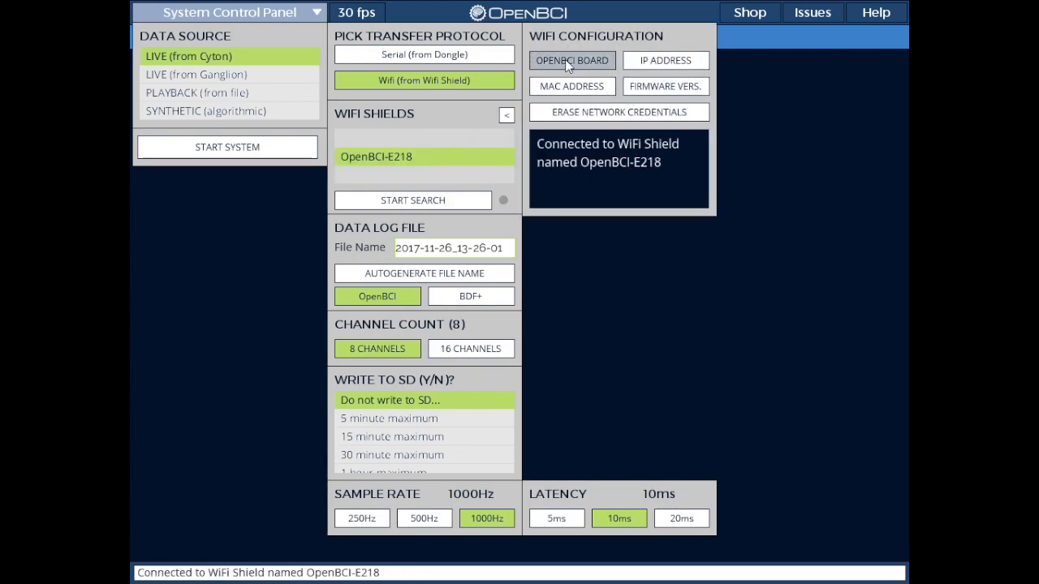
click(572, 60)
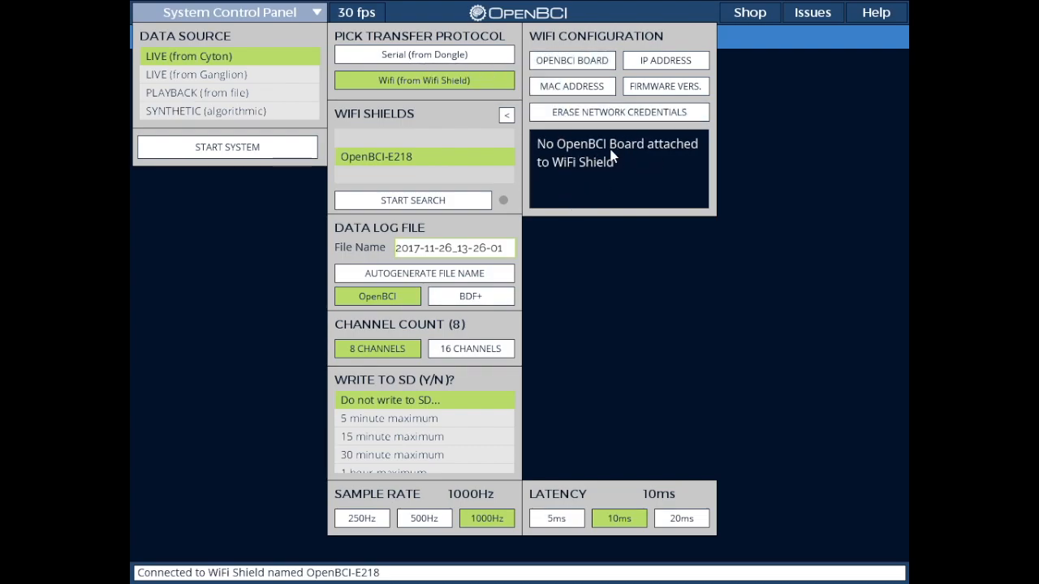
click(666, 87)
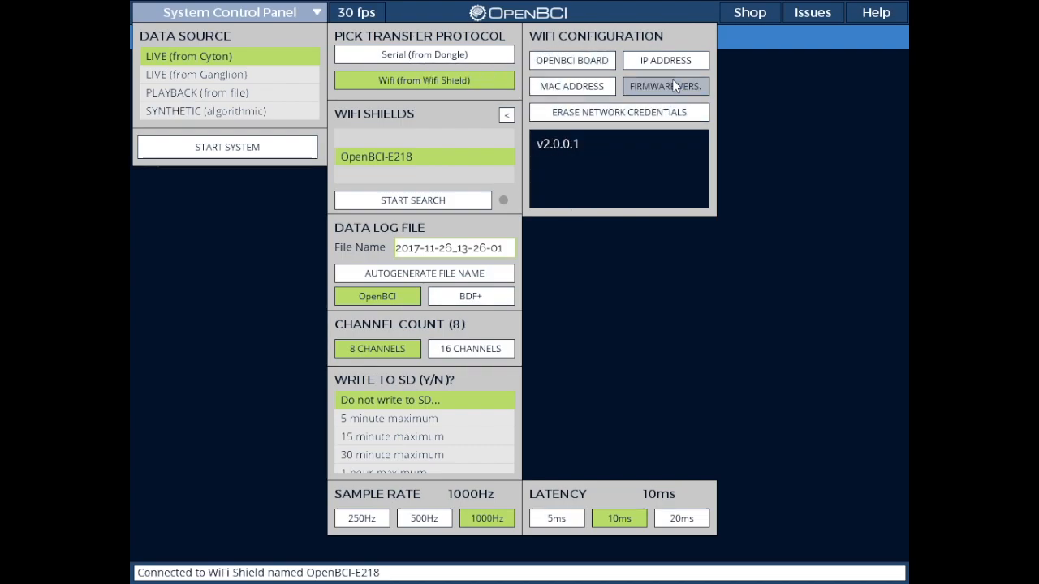
click(666, 60)
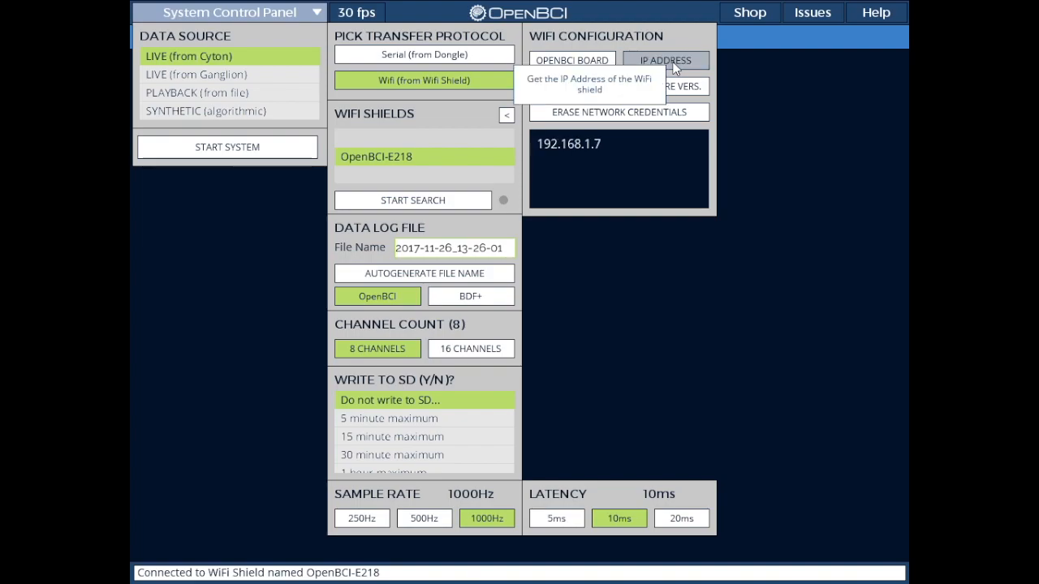
mouse_move(565, 154)
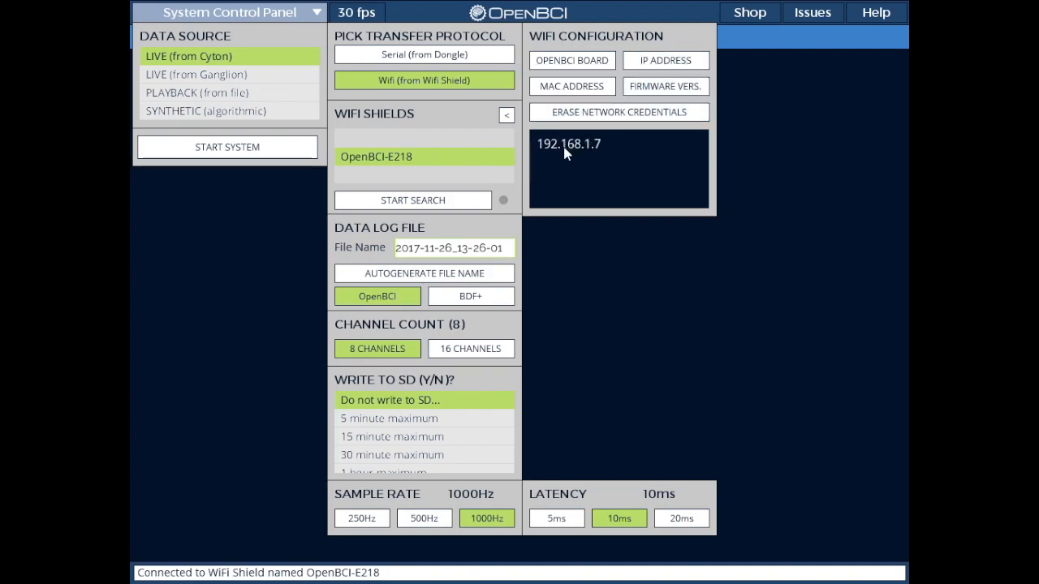
mouse_move(543, 152)
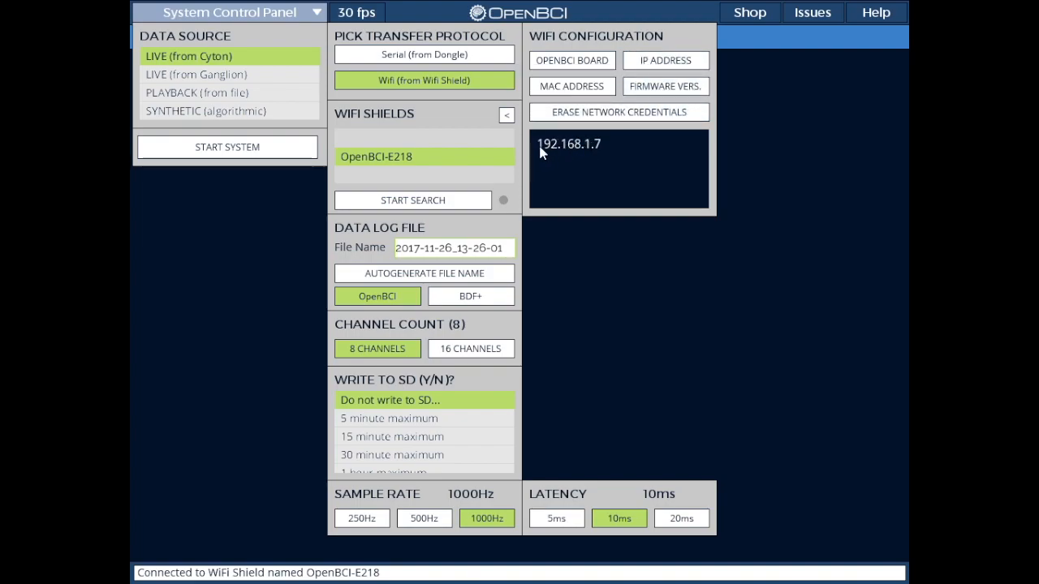
mouse_move(831, 172)
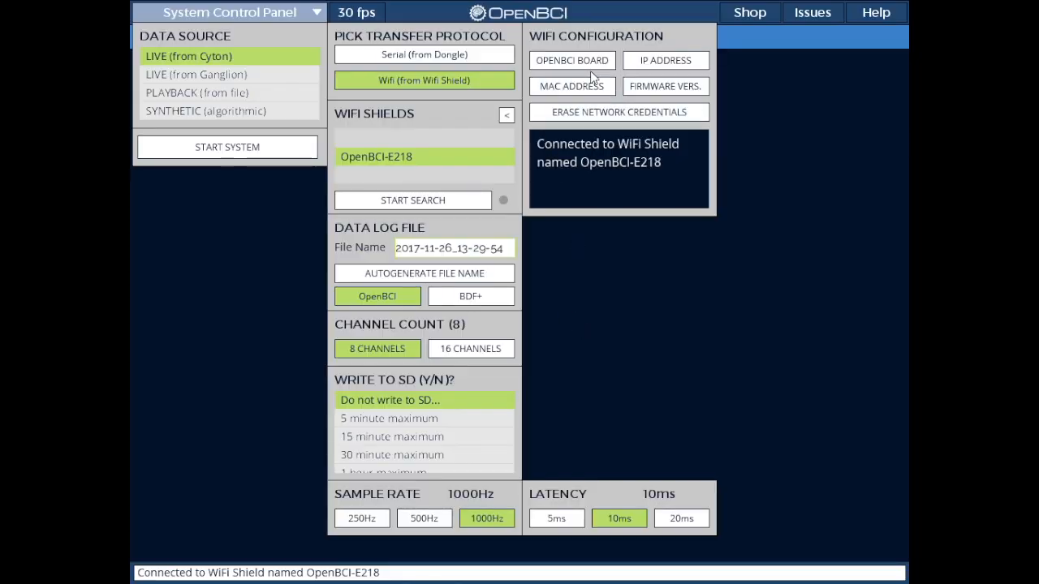
Show the shield IP 192.168.1.7, collapse the WiFi panel and start the system.
click(665, 60)
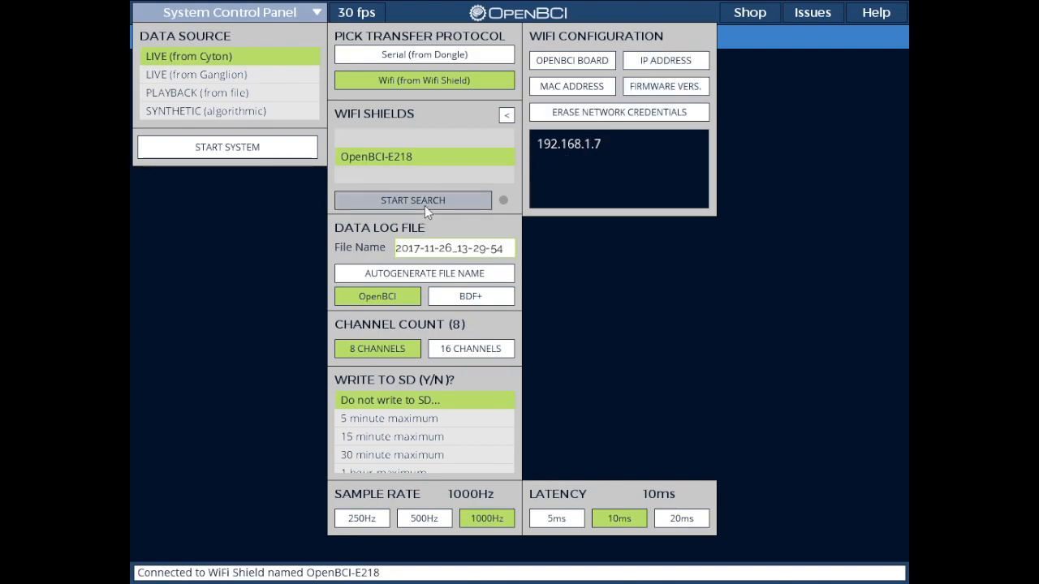
mouse_move(507, 115)
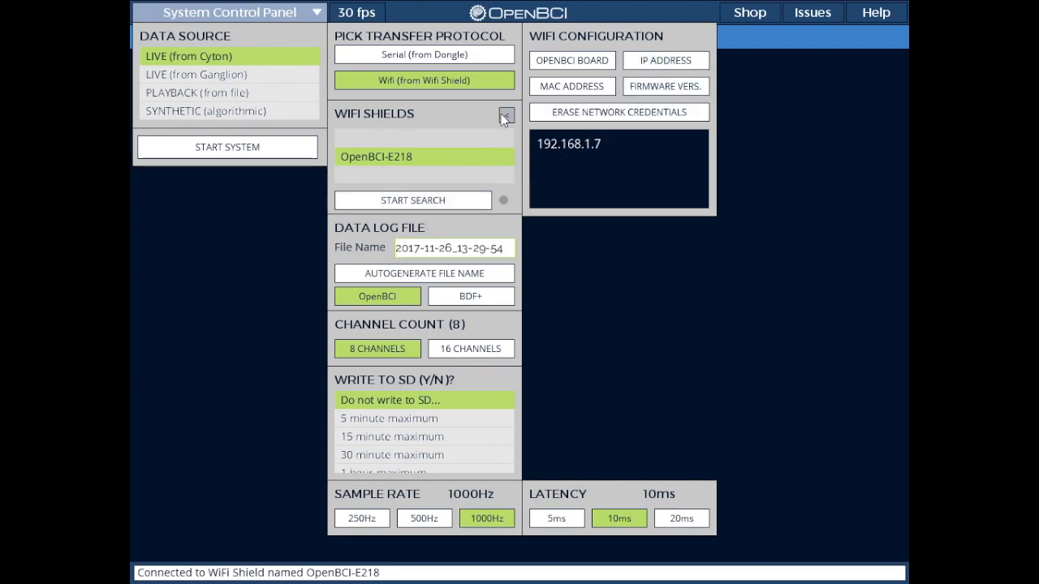
click(507, 114)
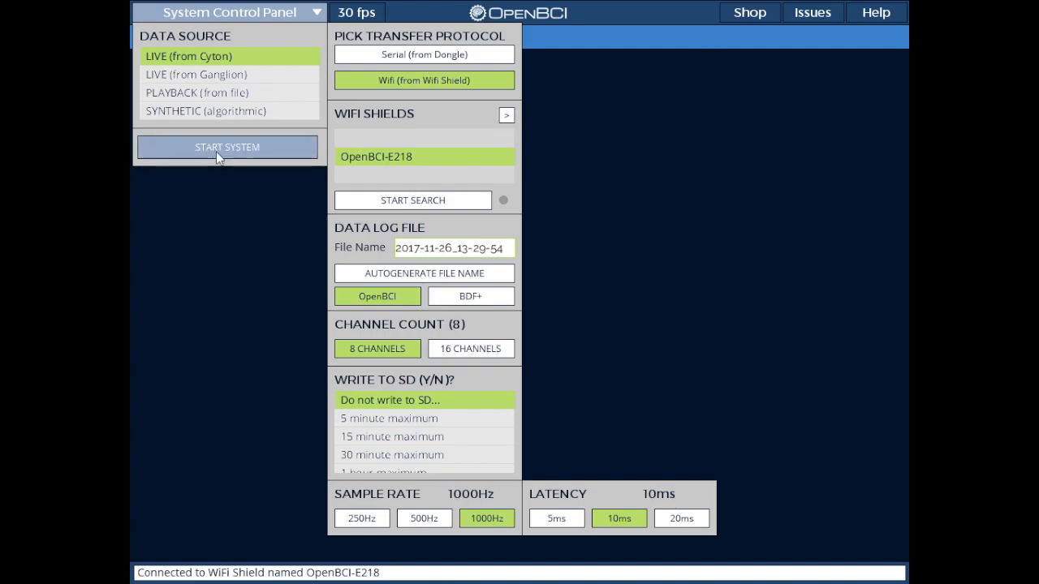
click(228, 146)
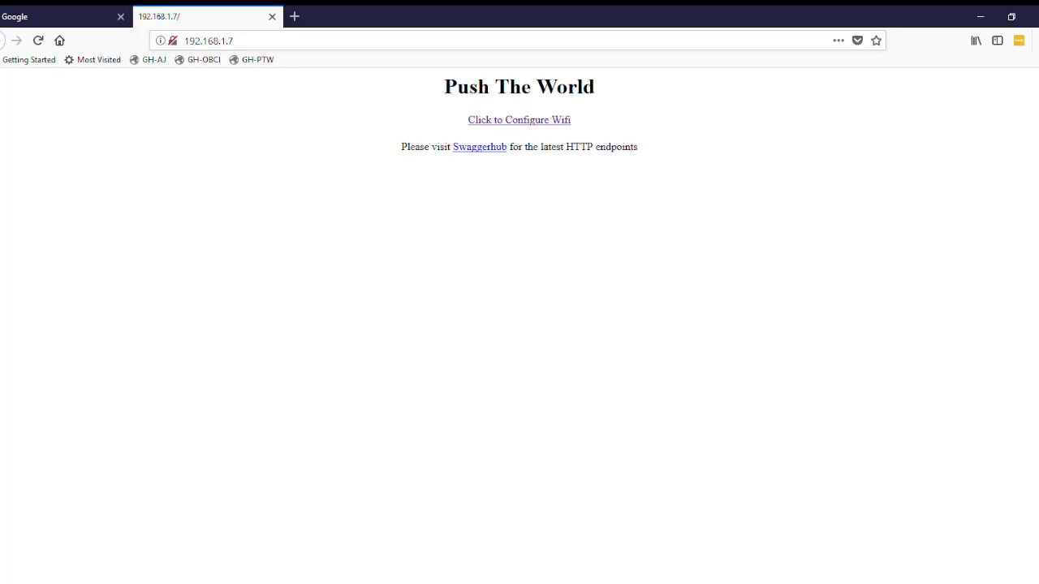
Append 'board' to the shield's 192.168.1.7 address in Firefox.
click(325, 40)
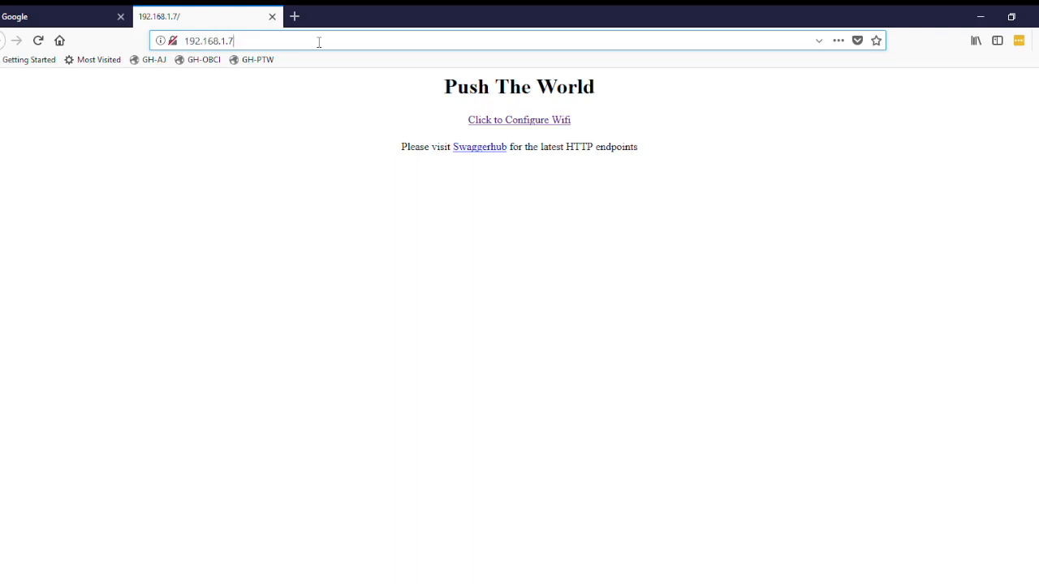
text(board)
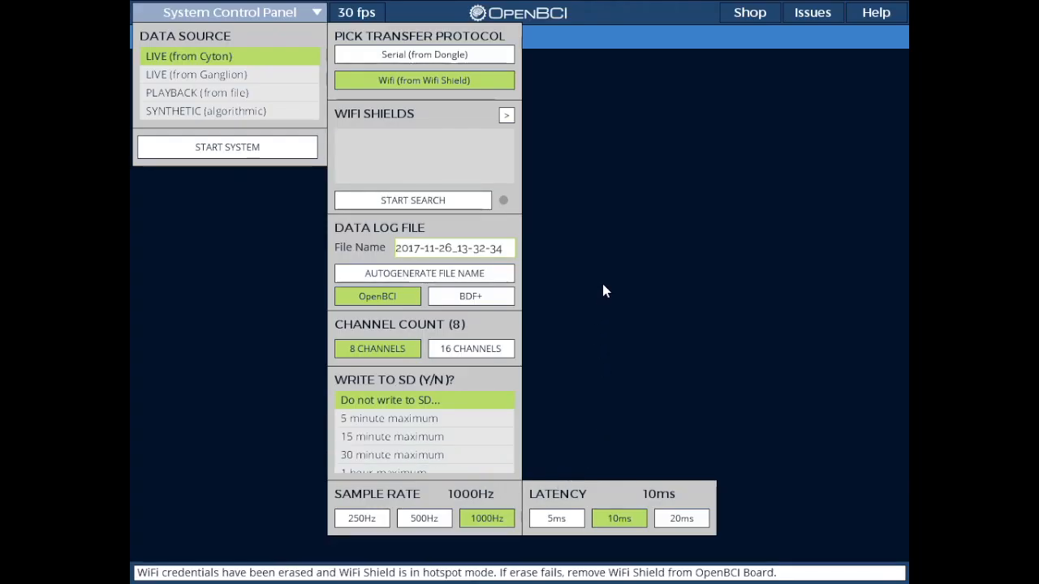
mouse_move(610, 274)
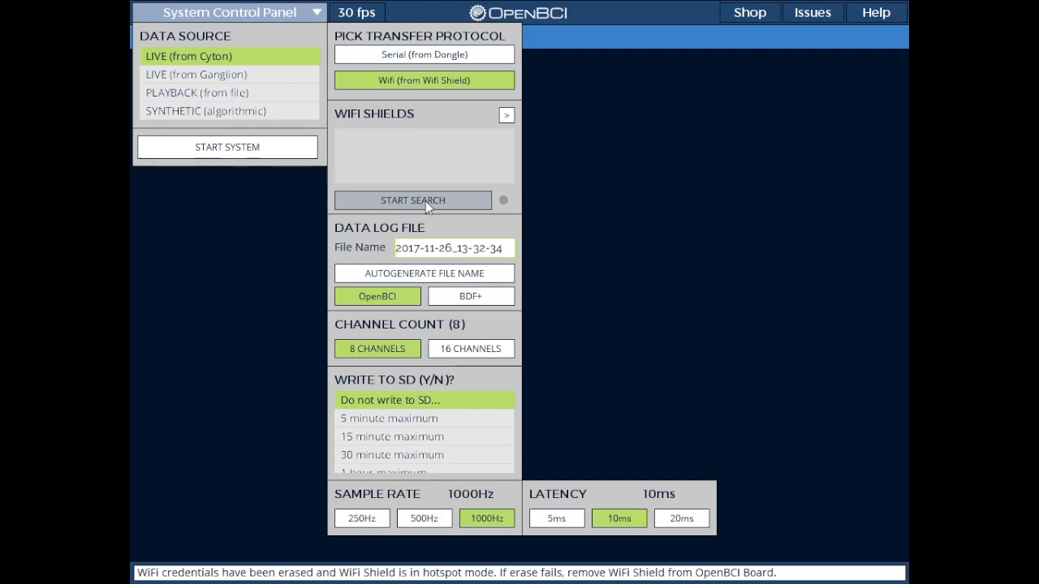
Search for shields, connect to OpenBCI-E218, check firmware v2.0.0.1, collapse the panel.
click(412, 201)
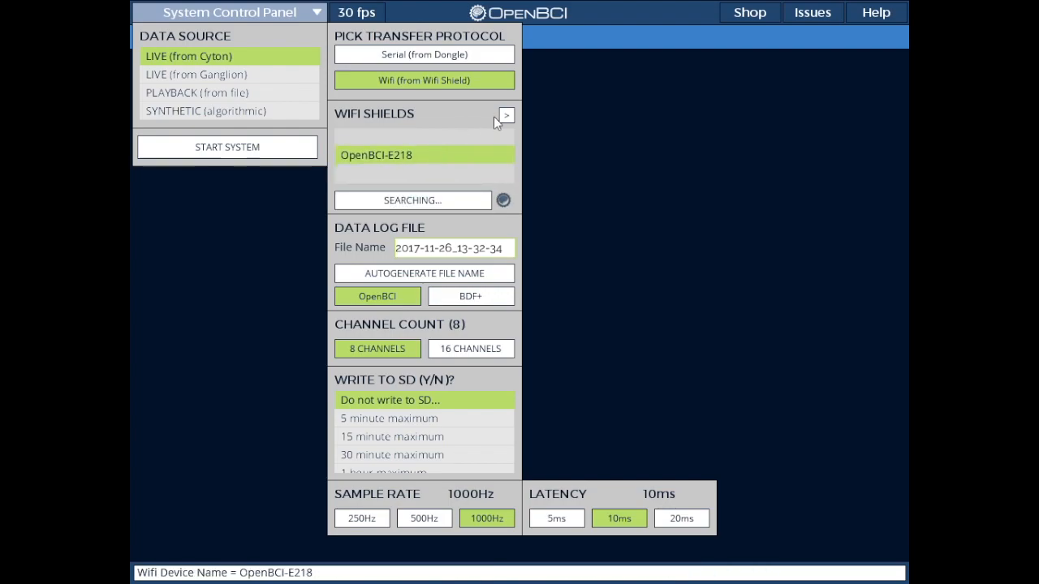
click(507, 115)
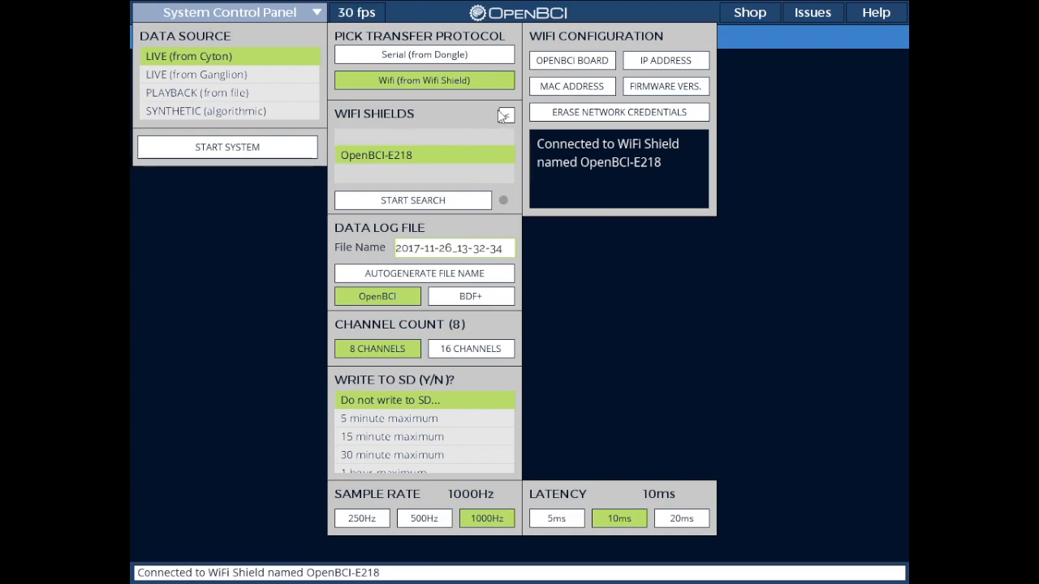
mouse_move(665, 60)
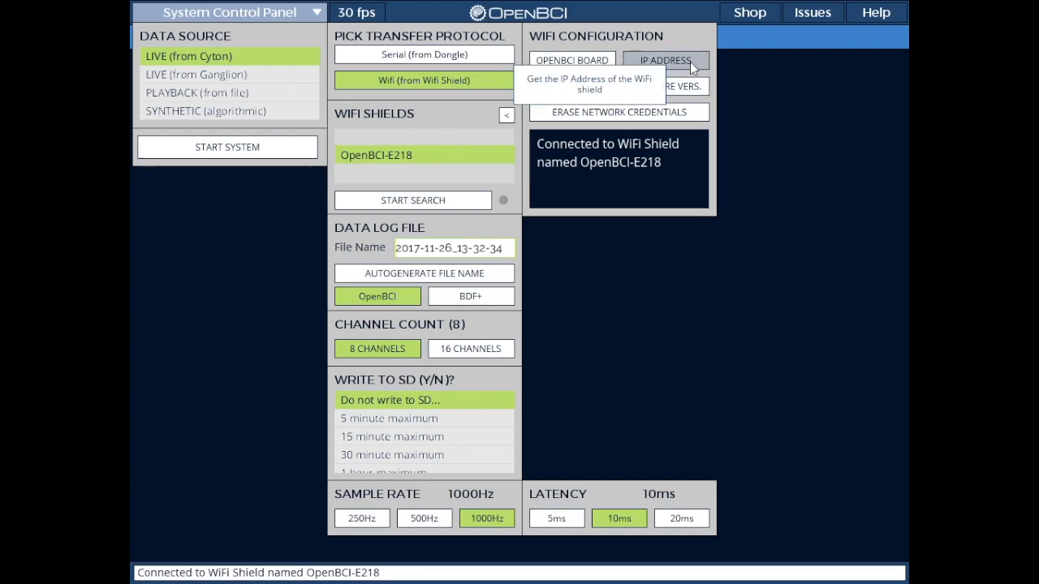
click(665, 87)
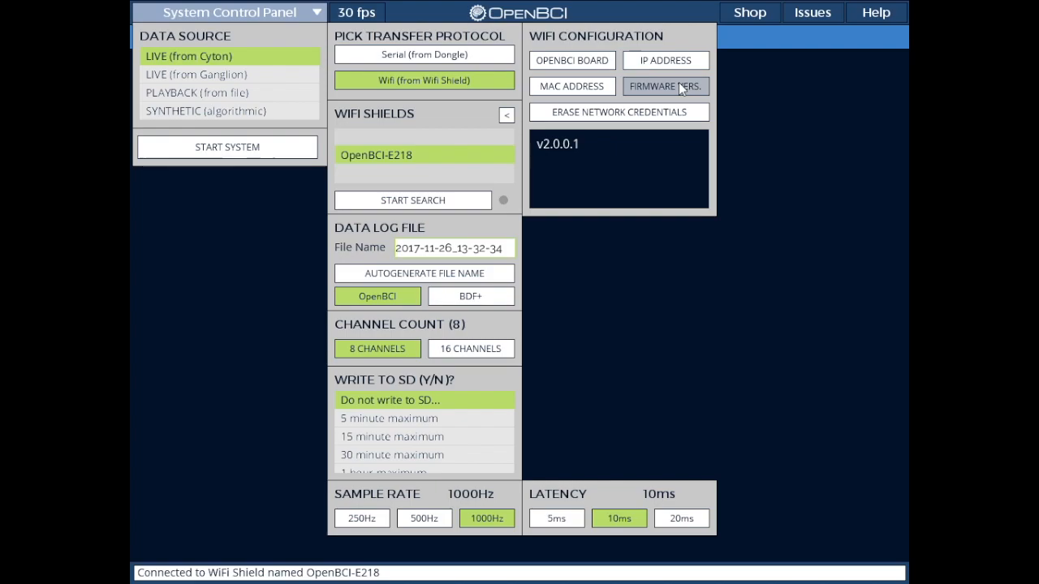
mouse_move(571, 86)
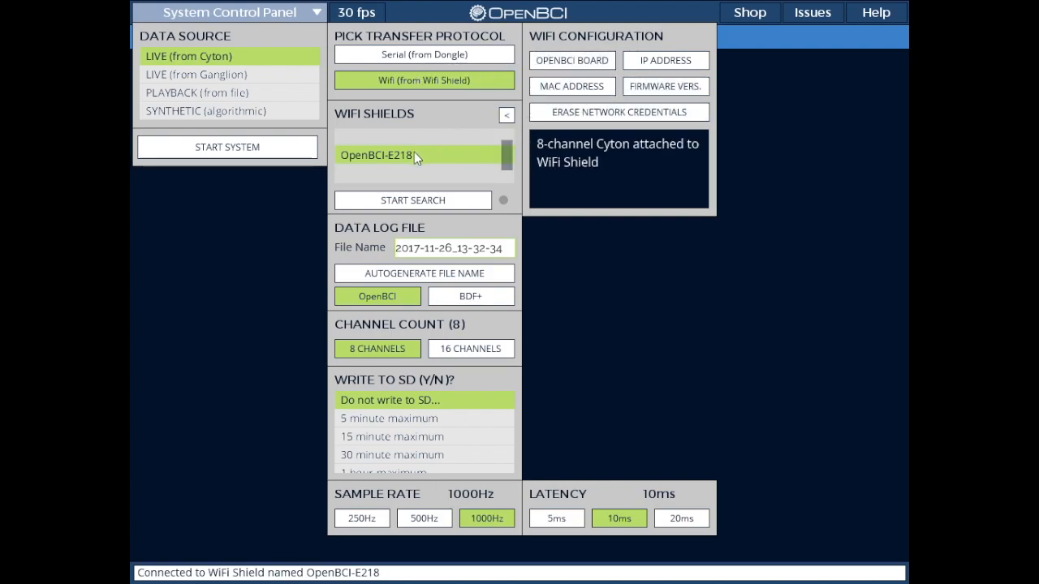
click(507, 114)
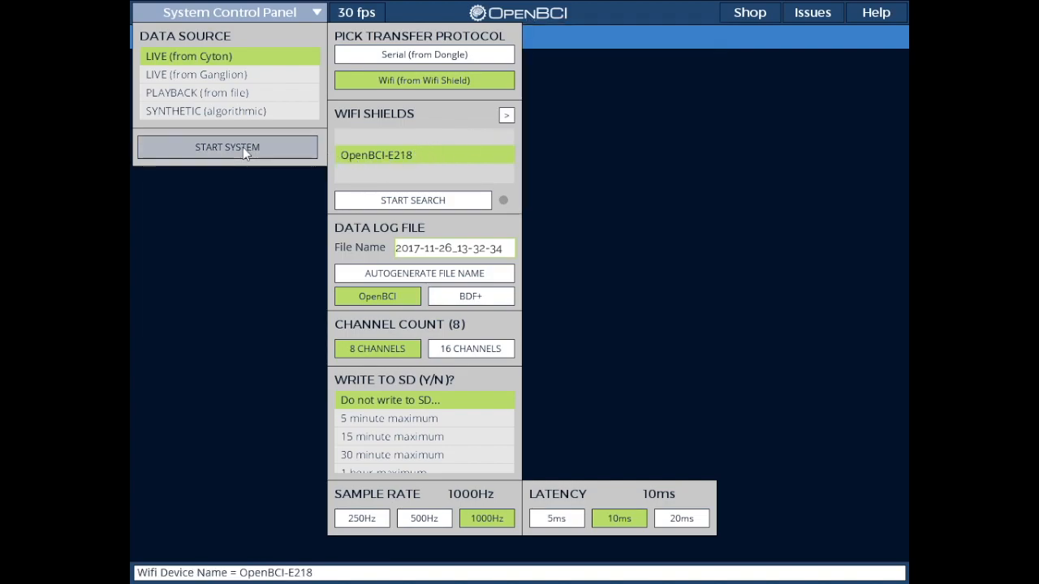
Start the system and begin streaming live 8-channel Cyton data.
click(228, 147)
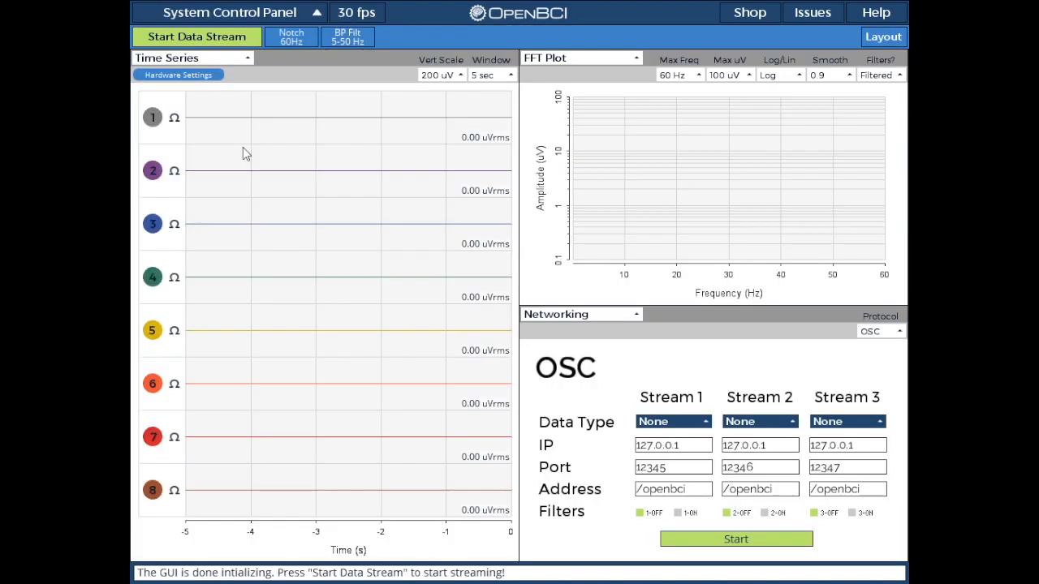
click(195, 35)
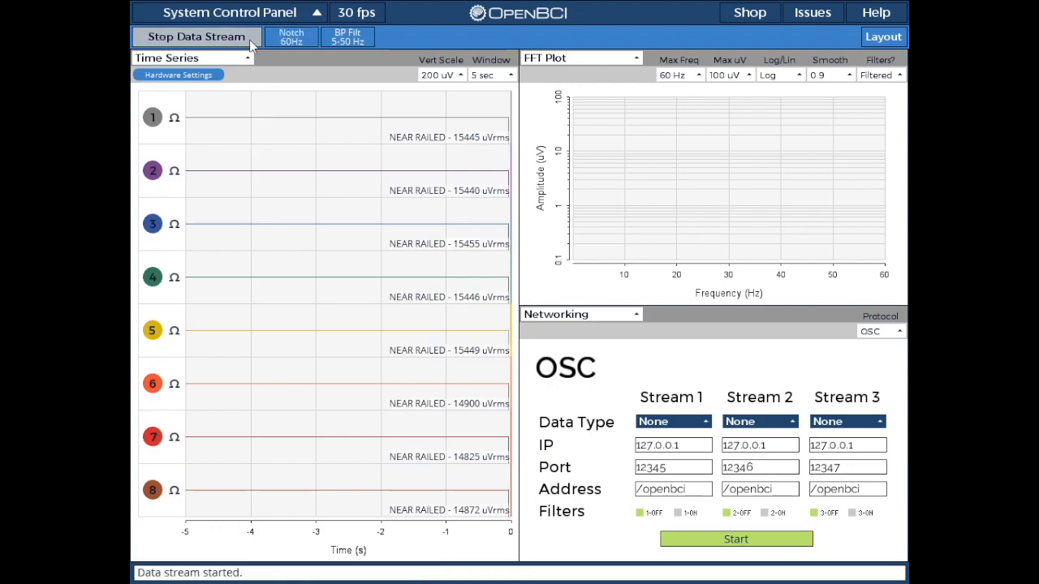